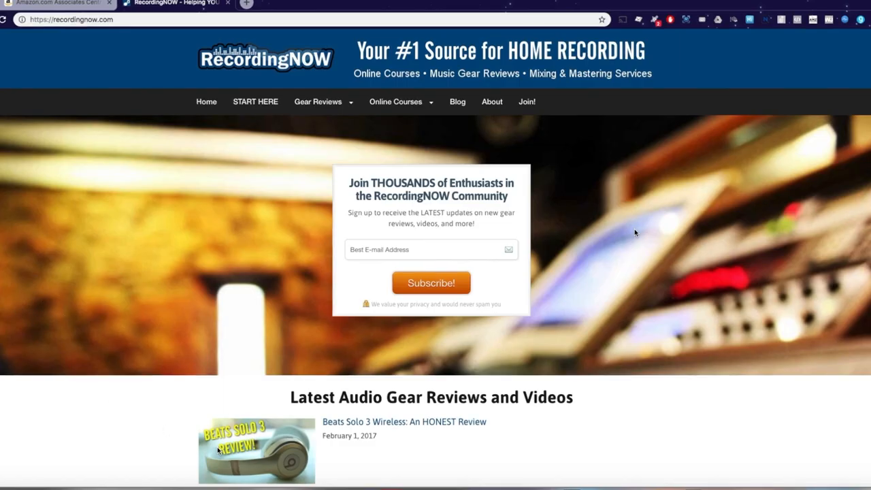
mouse_move(87, 349)
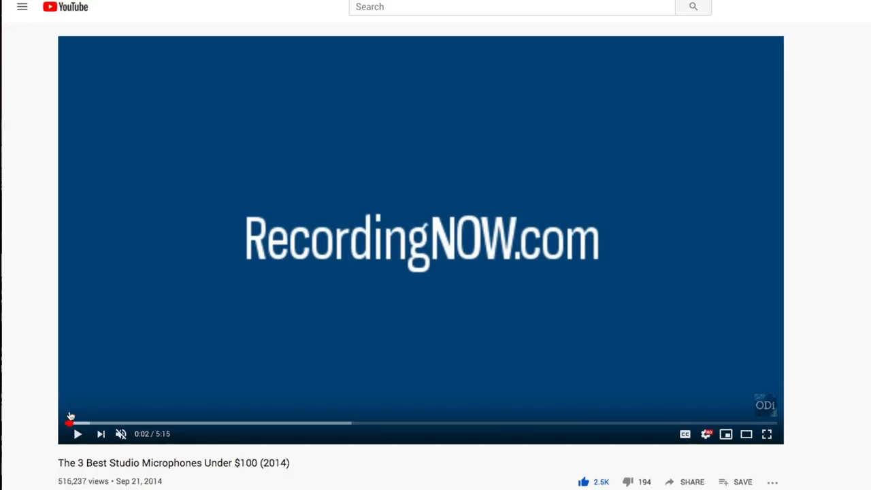
mouse_move(23, 375)
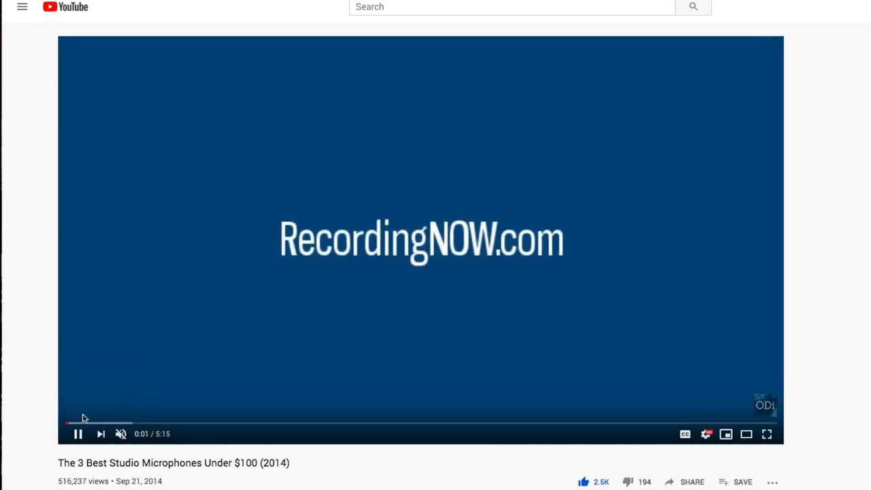
- Pause and resume the studio microphones review video a couple of times
left_click(78, 433)
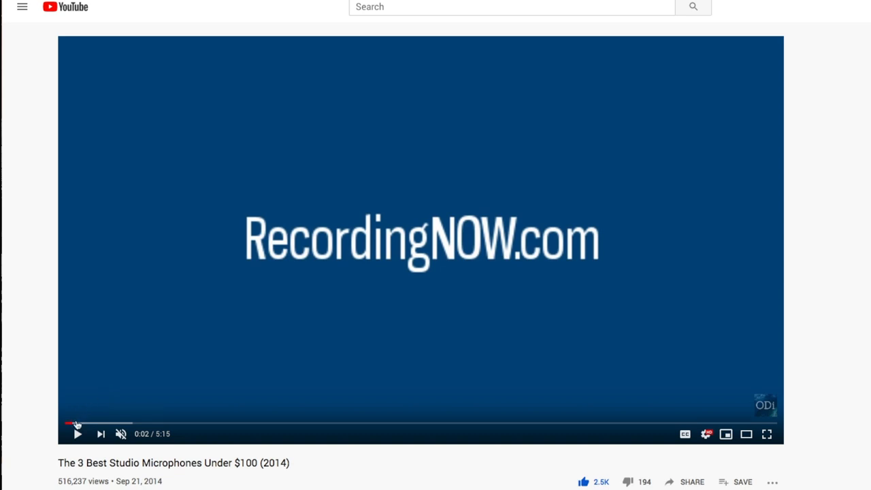
left_click(78, 433)
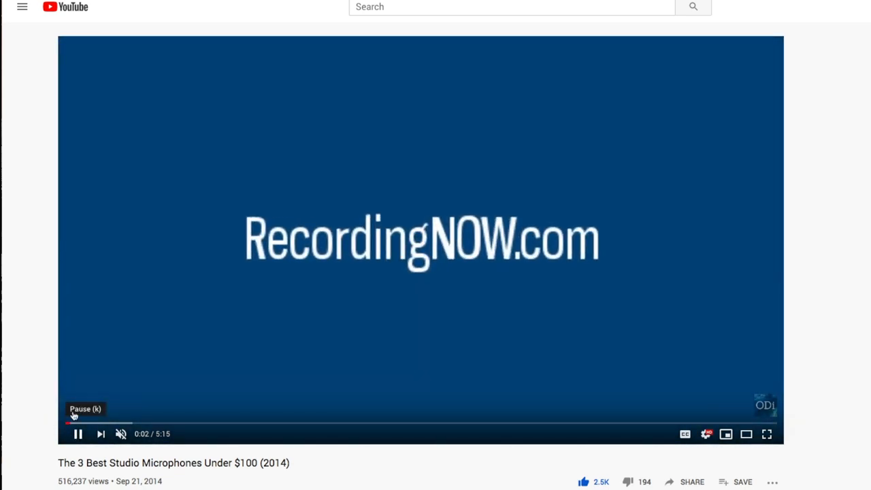
left_click(77, 433)
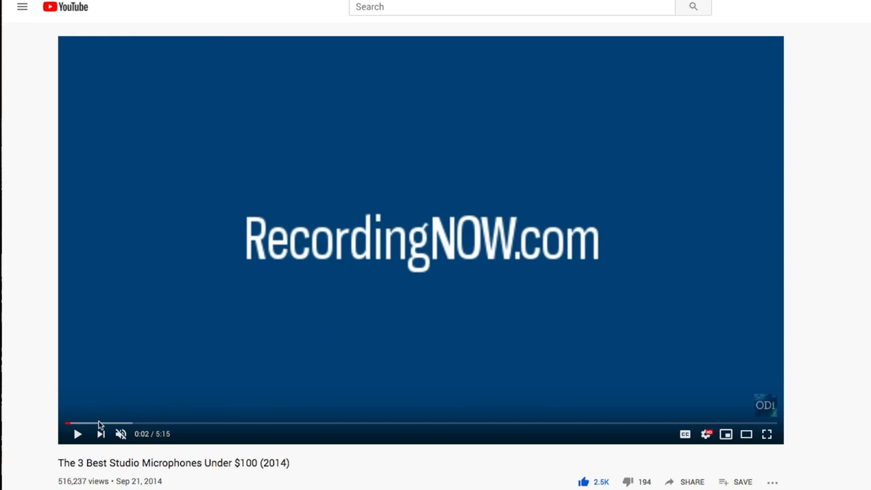
left_click(117, 422)
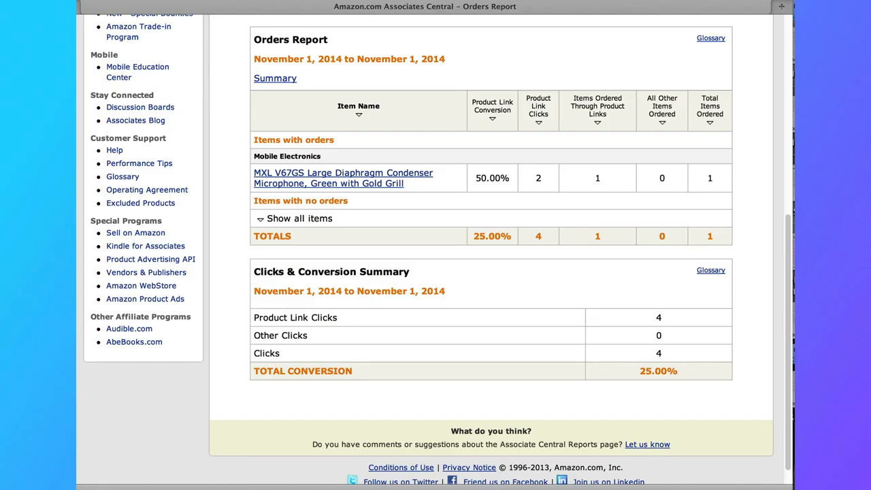
mouse_move(343, 177)
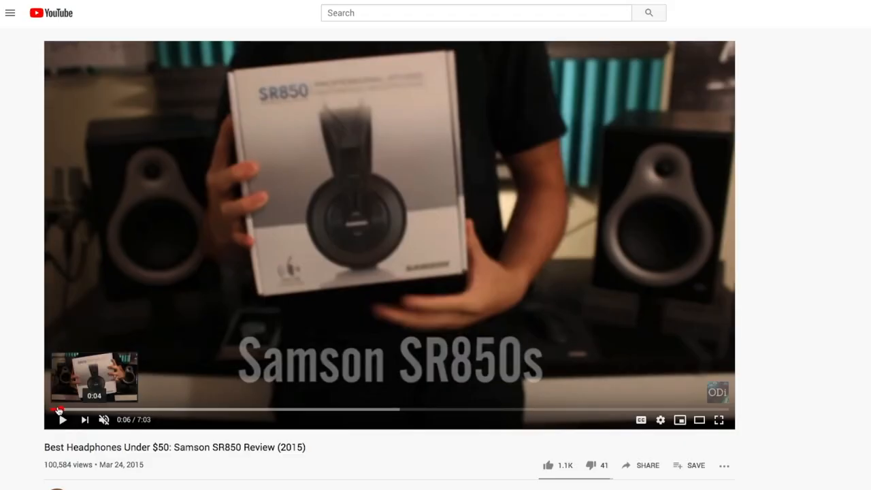
- Play the Samson SR850 review, jump ahead in it, then pause the Beats Studio 2.0 review
left_click(63, 419)
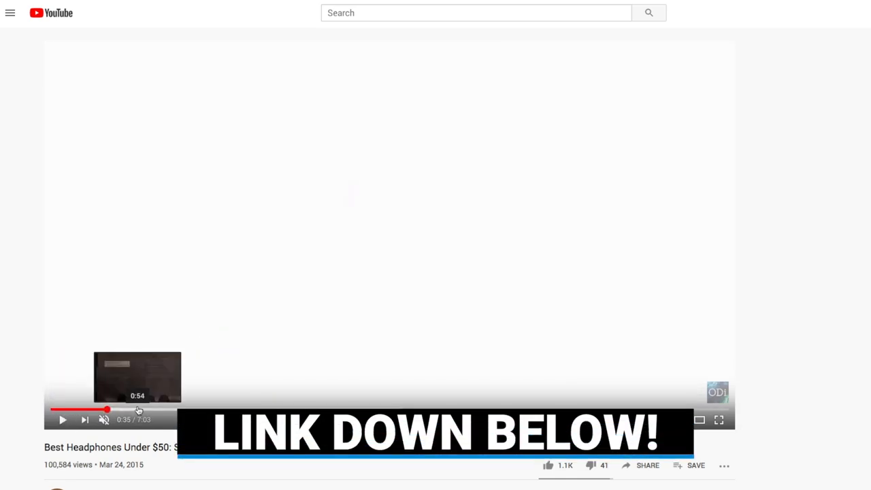
left_click(126, 408)
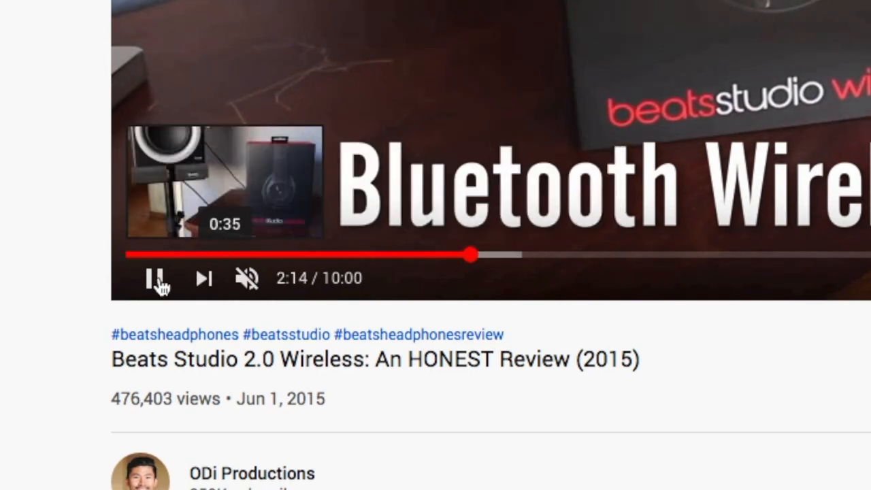
left_click(156, 278)
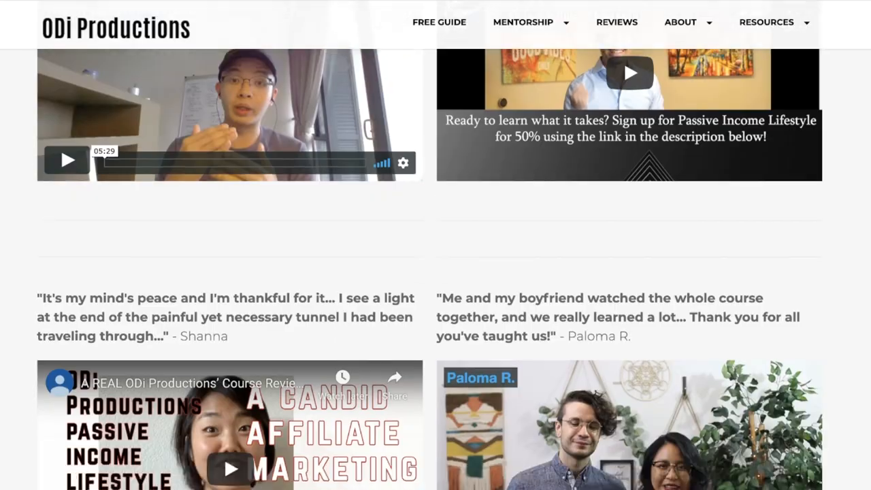
- Scroll down through the mentorship reviews on the ODi Productions site
scroll("down", 3)
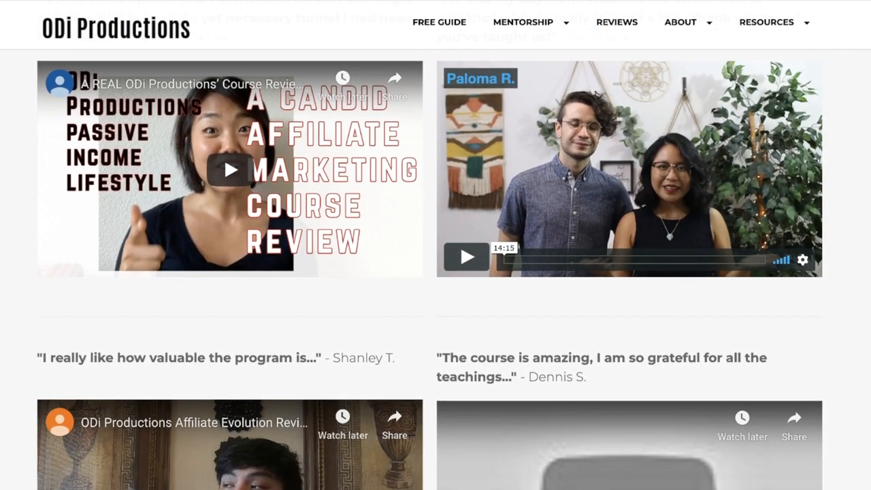
scroll("down", 3)
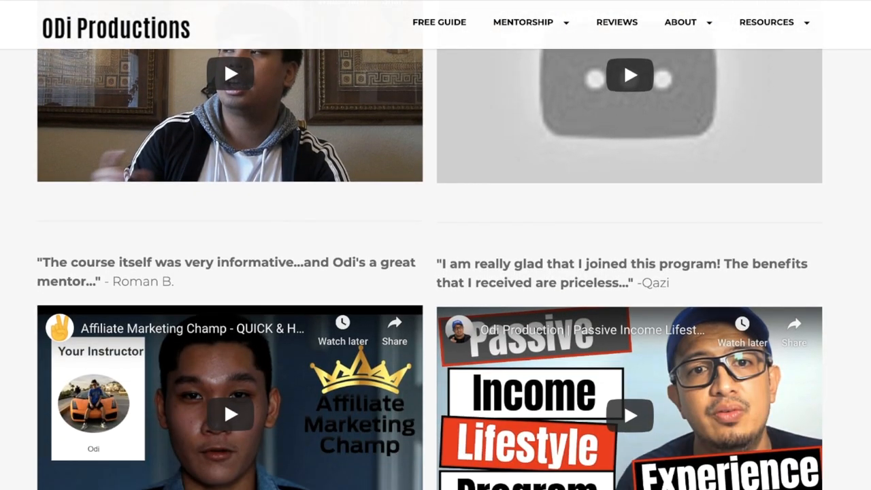
scroll("down", 3)
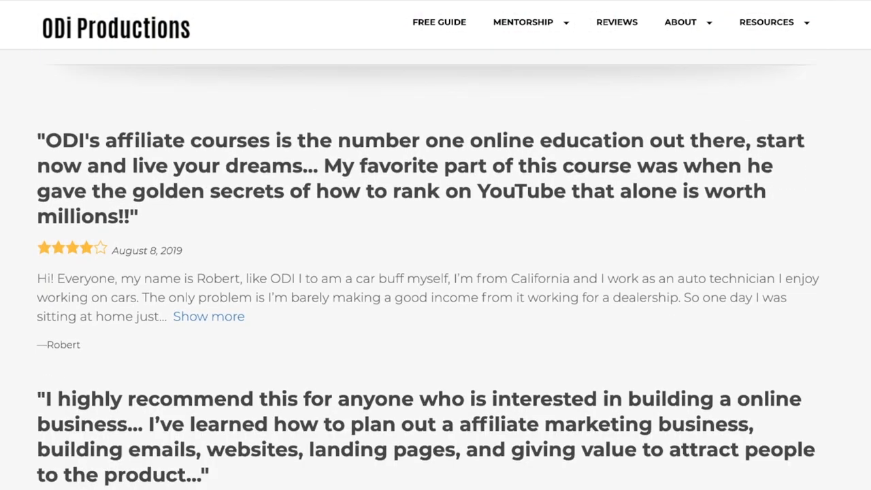
scroll("down", 3)
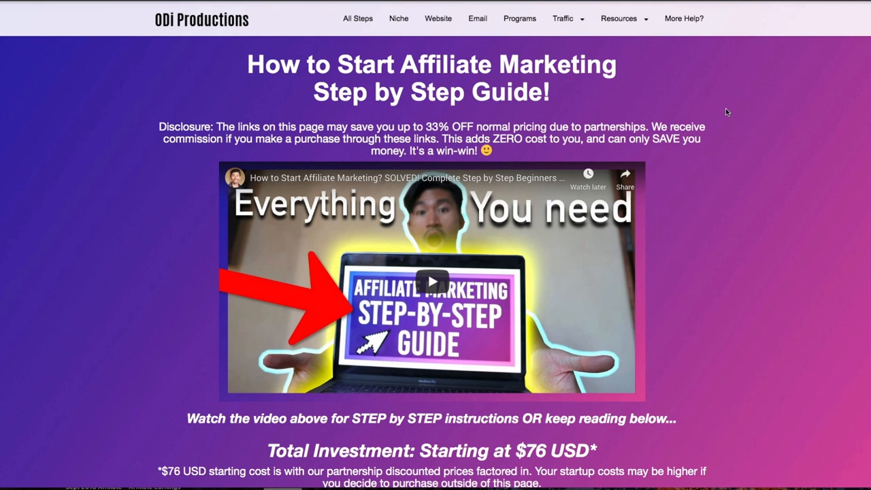
mouse_move(748, 122)
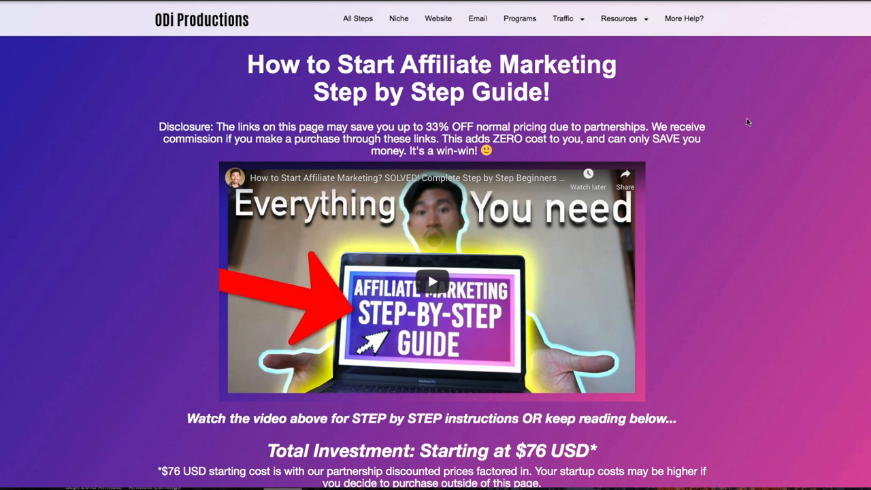
- Scroll up and down through the free affiliate marketing guide page
scroll("down", 3)
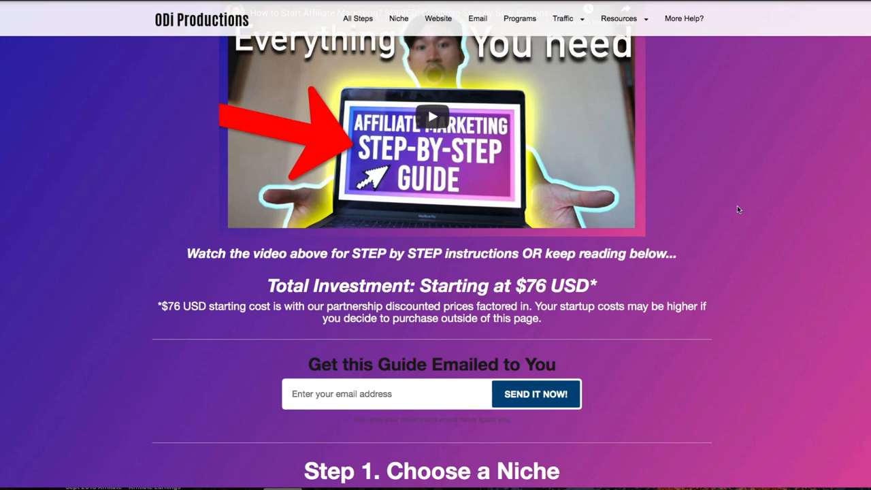
scroll("down", 3)
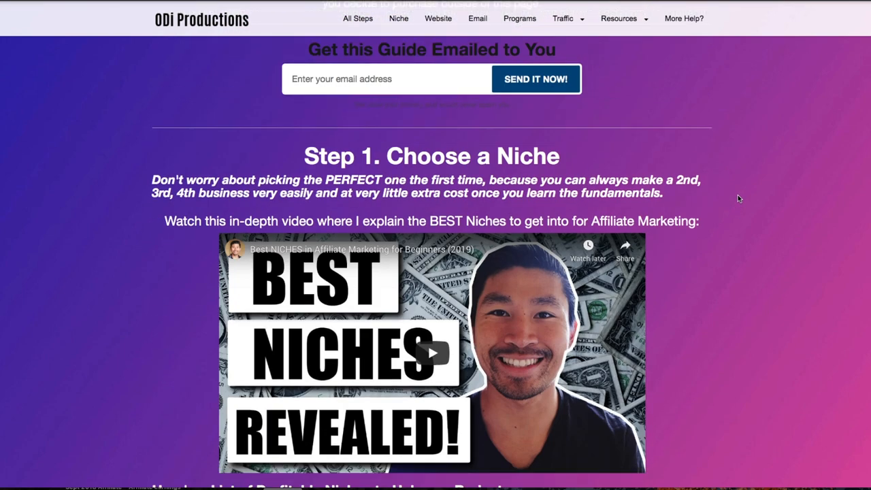
scroll("up", 3)
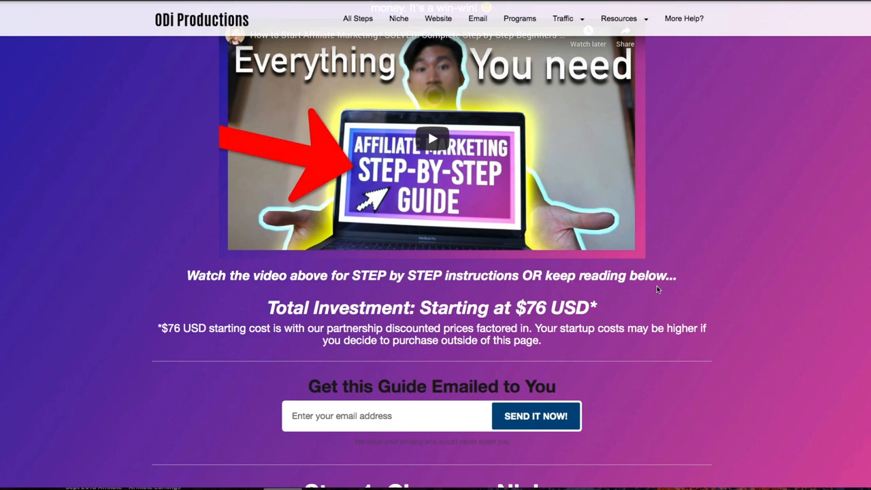
scroll("up", 3)
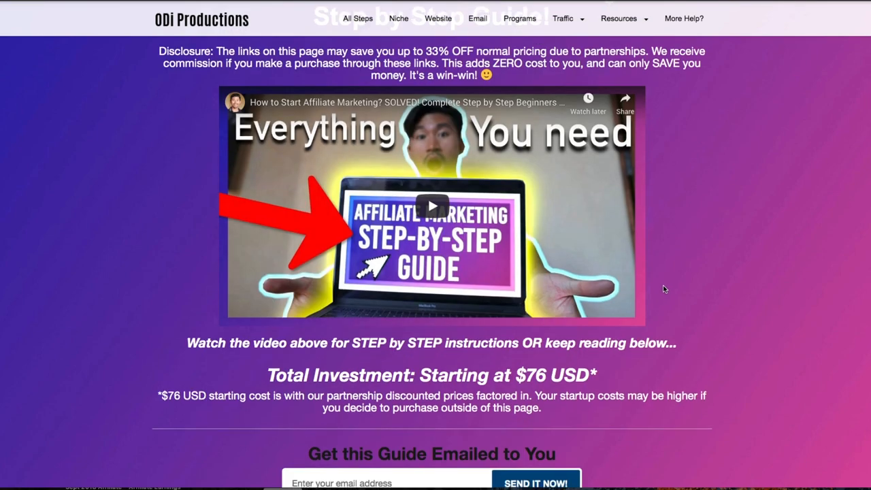
scroll("down", 3)
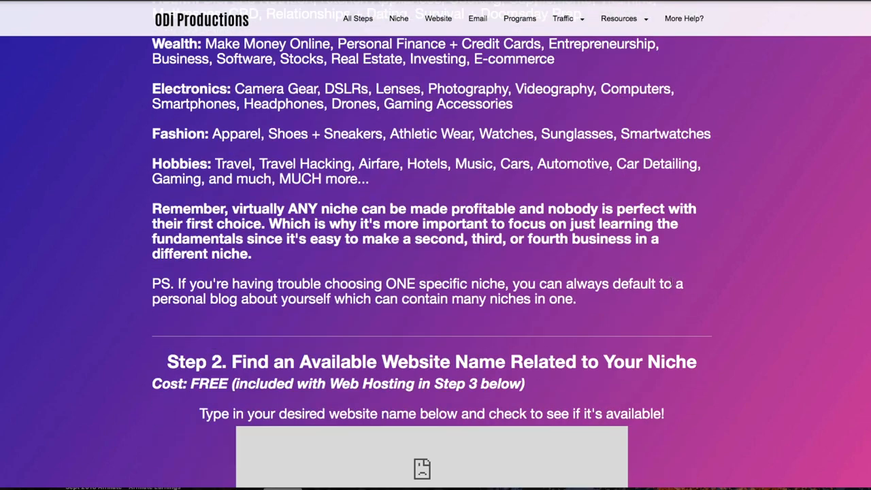
scroll("up", 3)
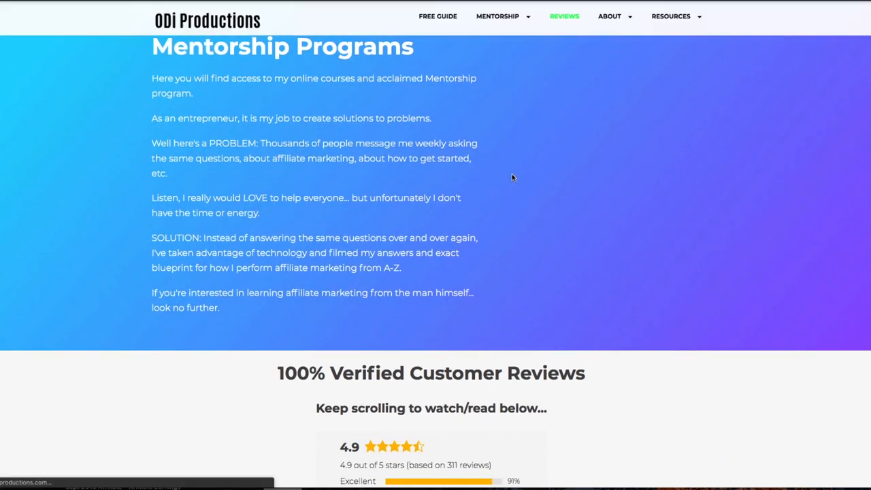
scroll("down", 3)
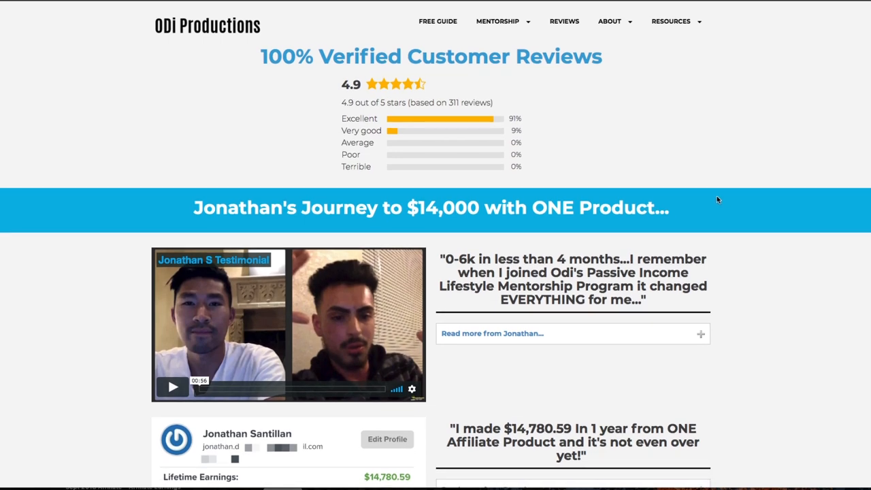
scroll("down", 3)
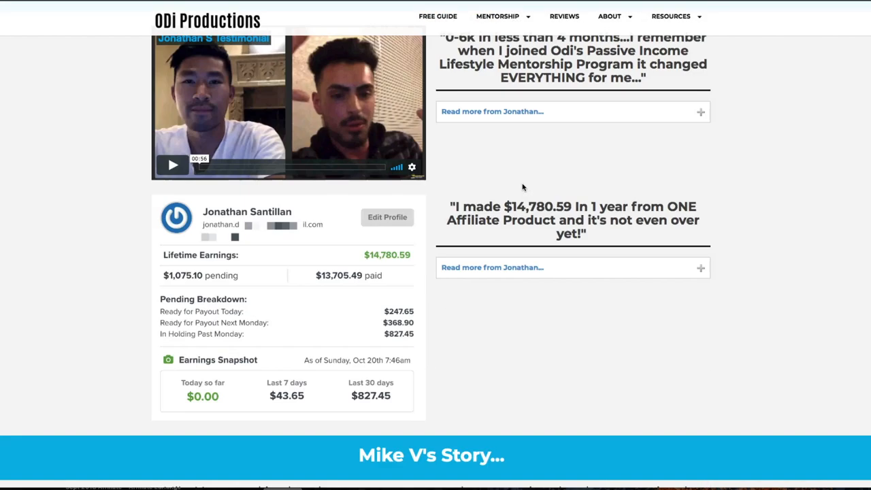